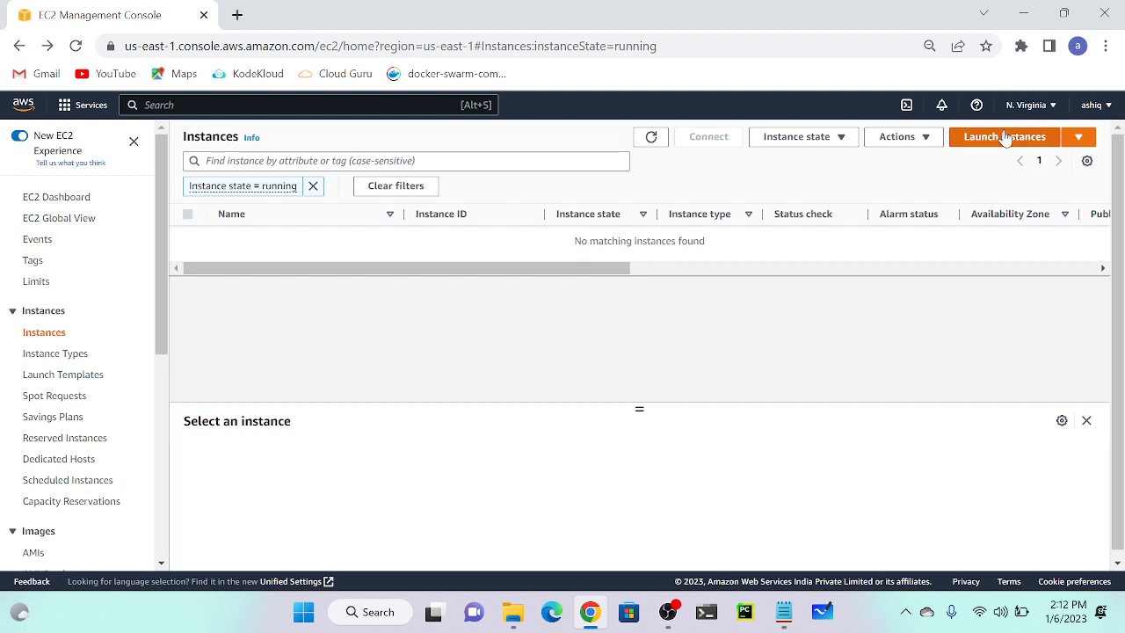
Start a new instance launch named 'instnce-st' and scroll to the AMI section
{"action": "left_click", "coordinate": [1004, 136]}
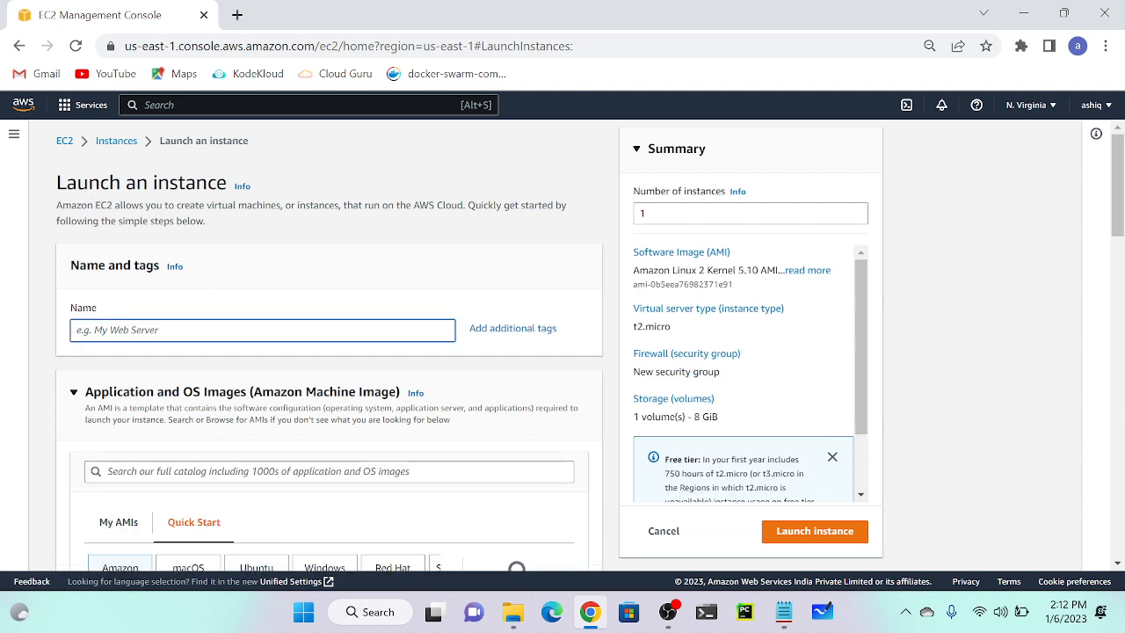
{"action": "type", "text": "instnce-st"}
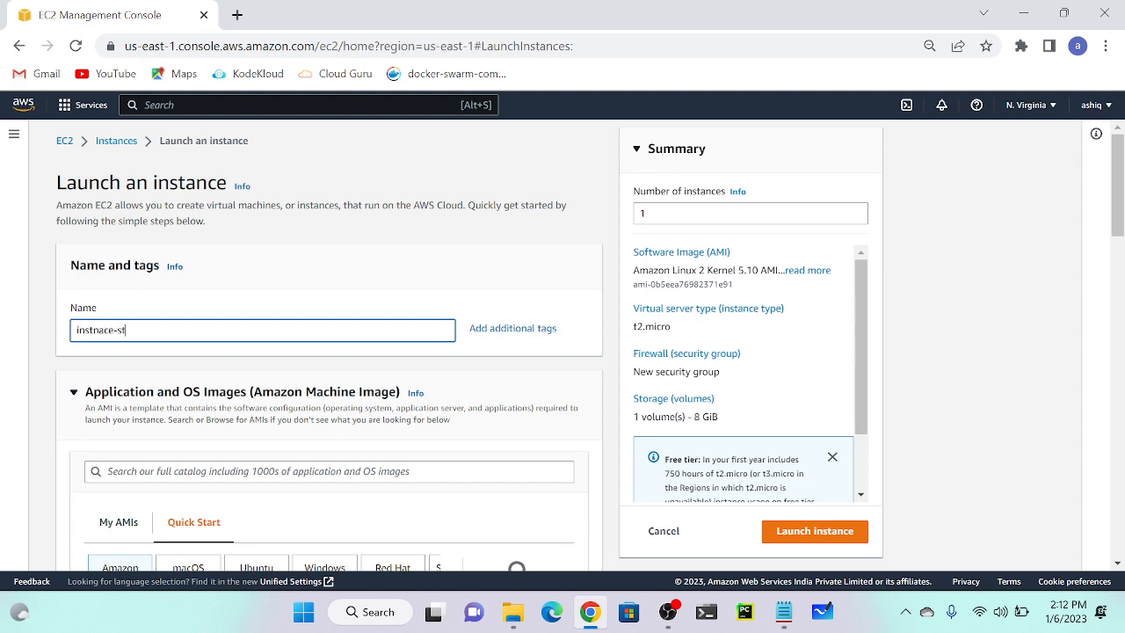
{"action": "scroll", "scroll_direction": "down", "scroll_amount": 3}
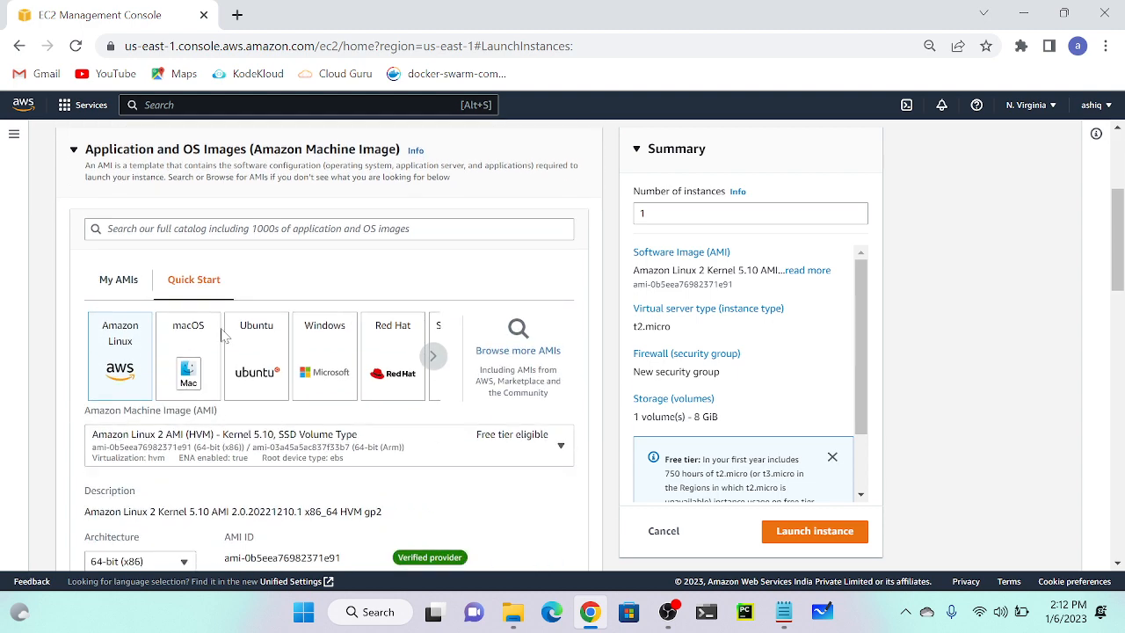
{"action": "mouse_move", "coordinate": [519, 357]}
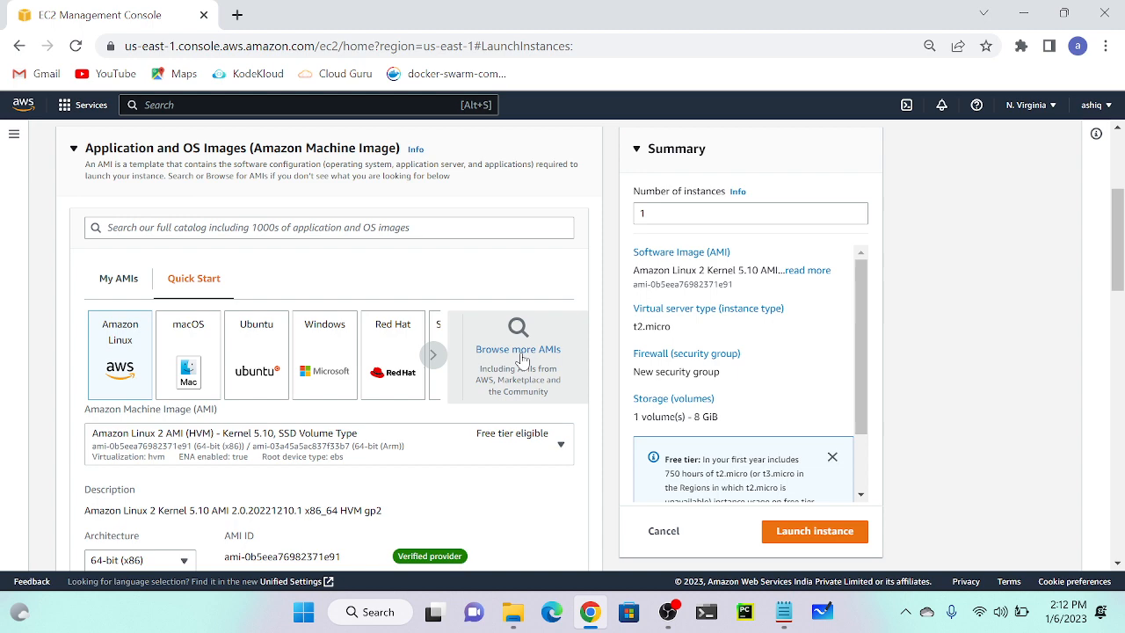
Search the AMI catalog for 'instance store' and show the Community AMIs results
{"action": "left_click", "coordinate": [517, 349]}
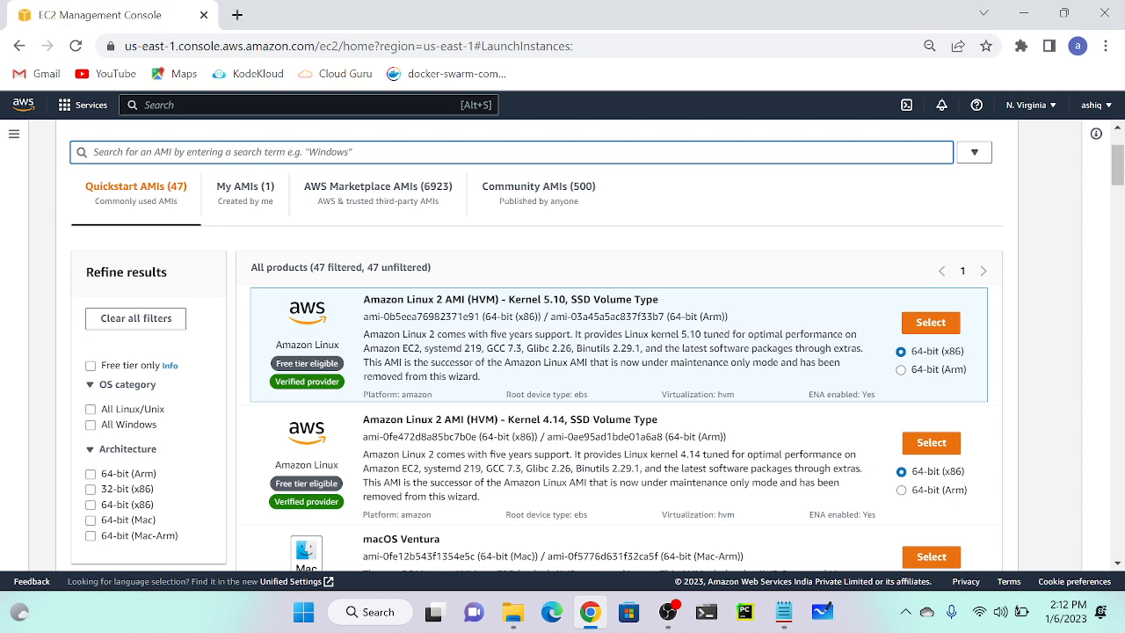
{"action": "type", "text": "instance"}
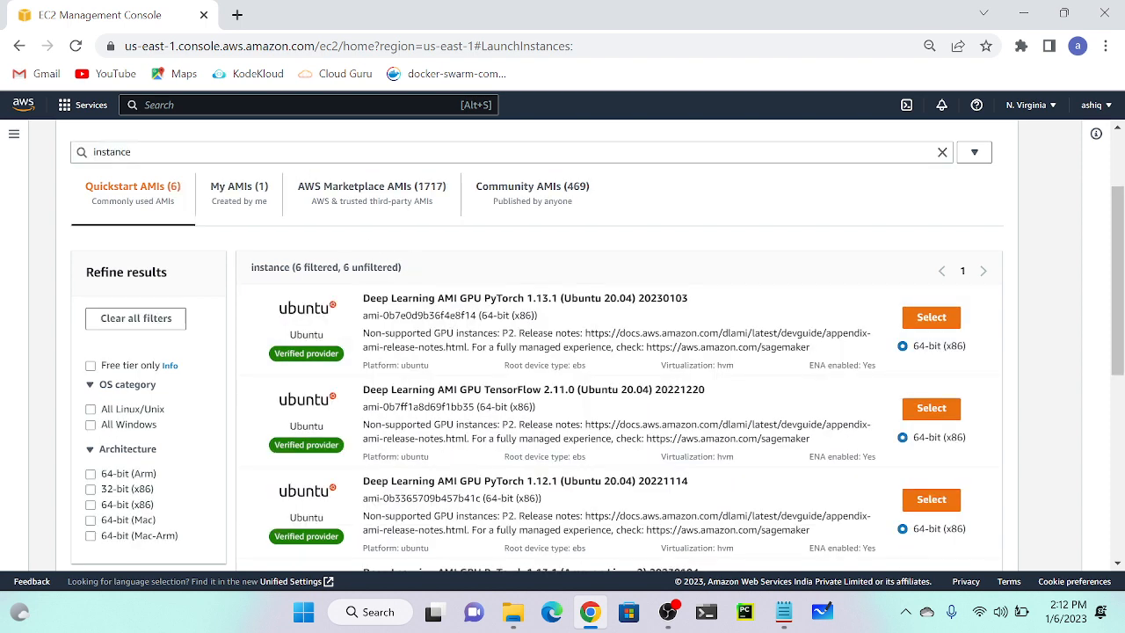
{"action": "mouse_move", "coordinate": [514, 382]}
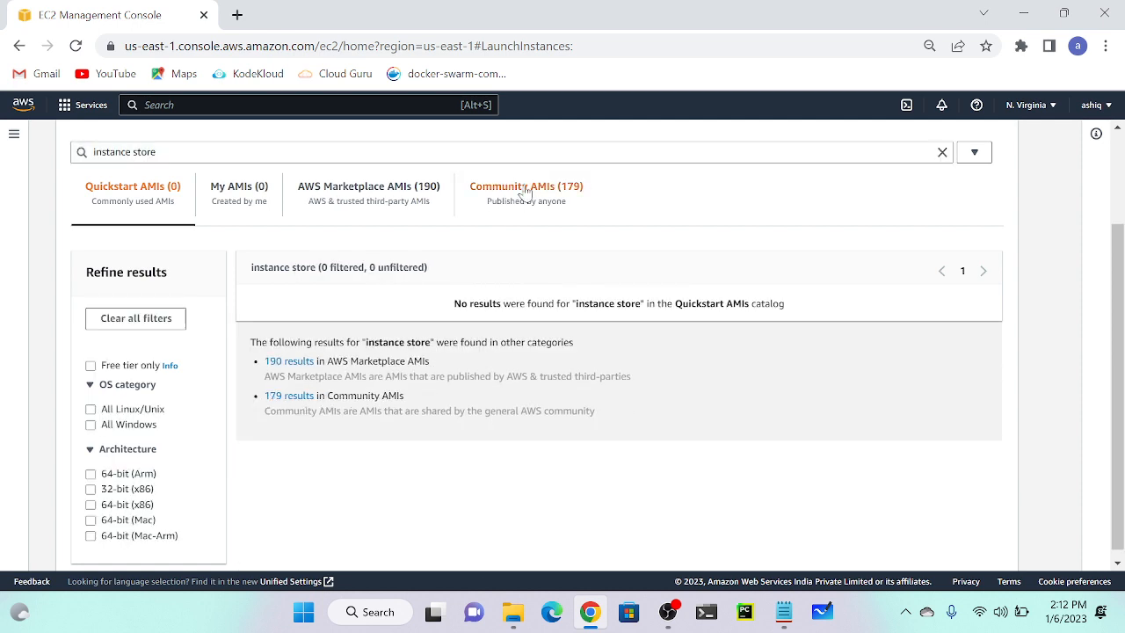
{"action": "left_click", "coordinate": [526, 185]}
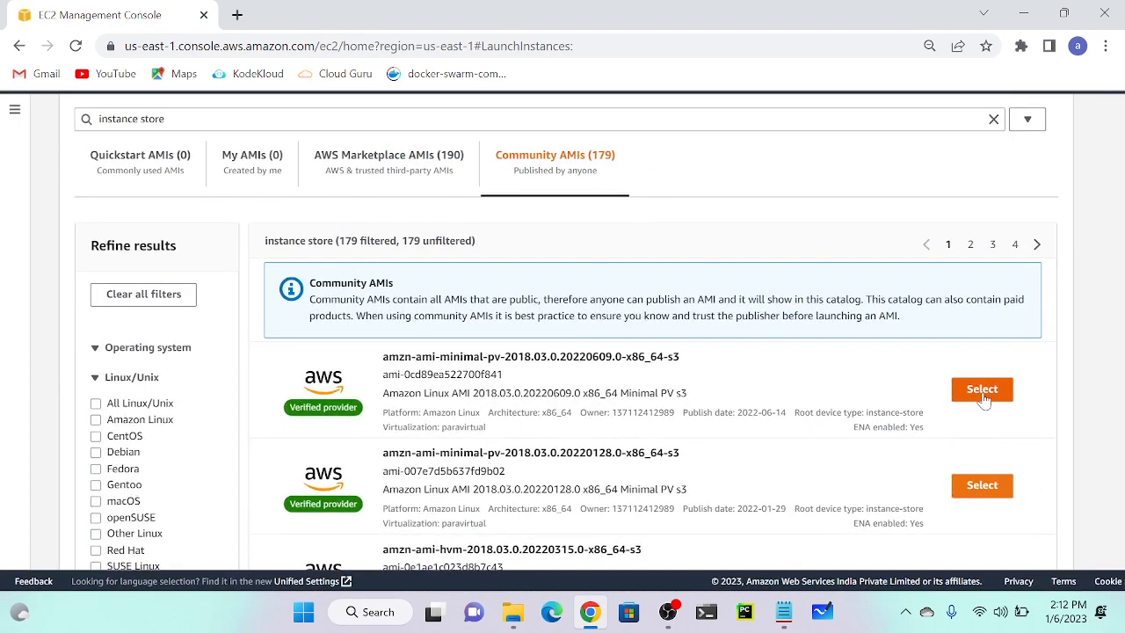
Launch a c1.medium instance from amzn-ami-minimal-pv with key pair us-eat-1-key
{"action": "left_click", "coordinate": [982, 388]}
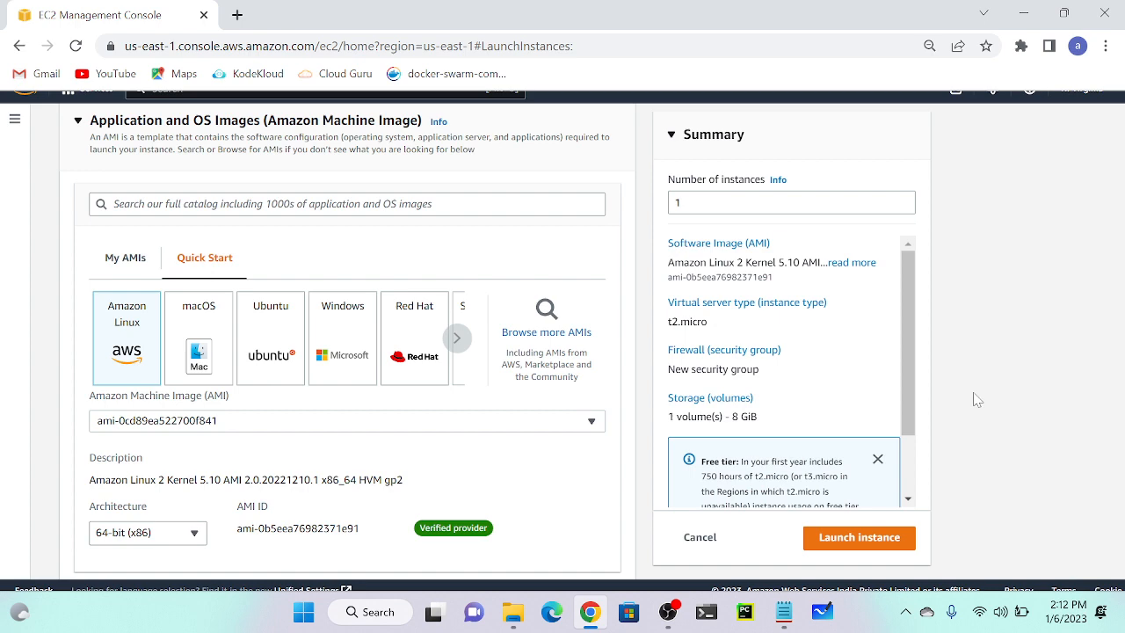
{"action": "scroll", "scroll_direction": "down", "scroll_amount": 3}
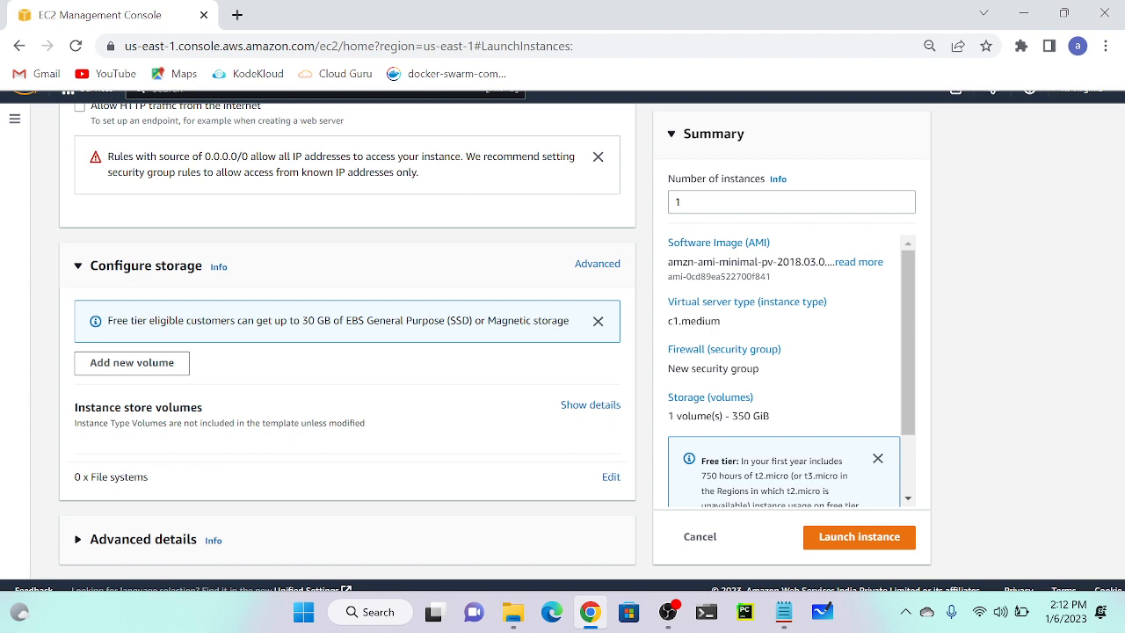
{"action": "mouse_move", "coordinate": [102, 404]}
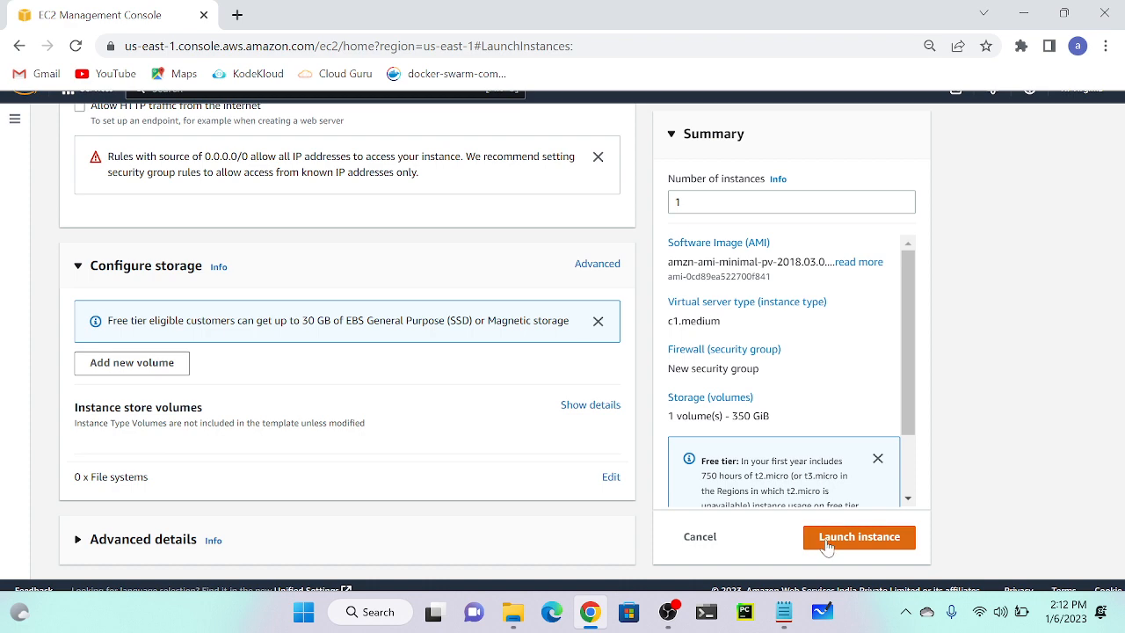
{"action": "left_click", "coordinate": [858, 536]}
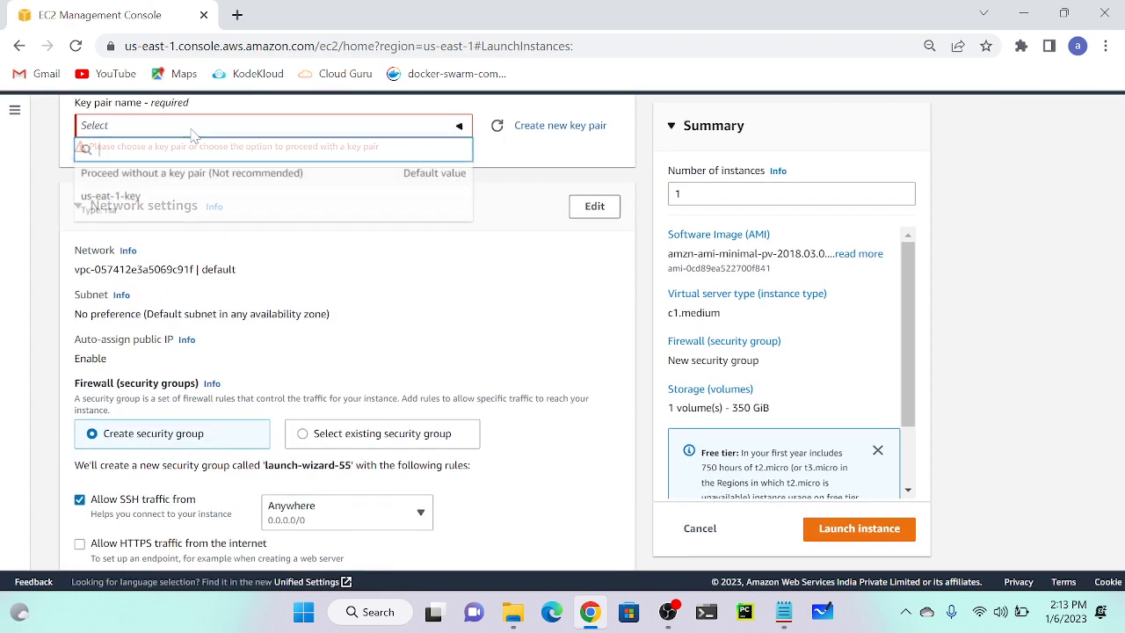
{"action": "left_click", "coordinate": [110, 195]}
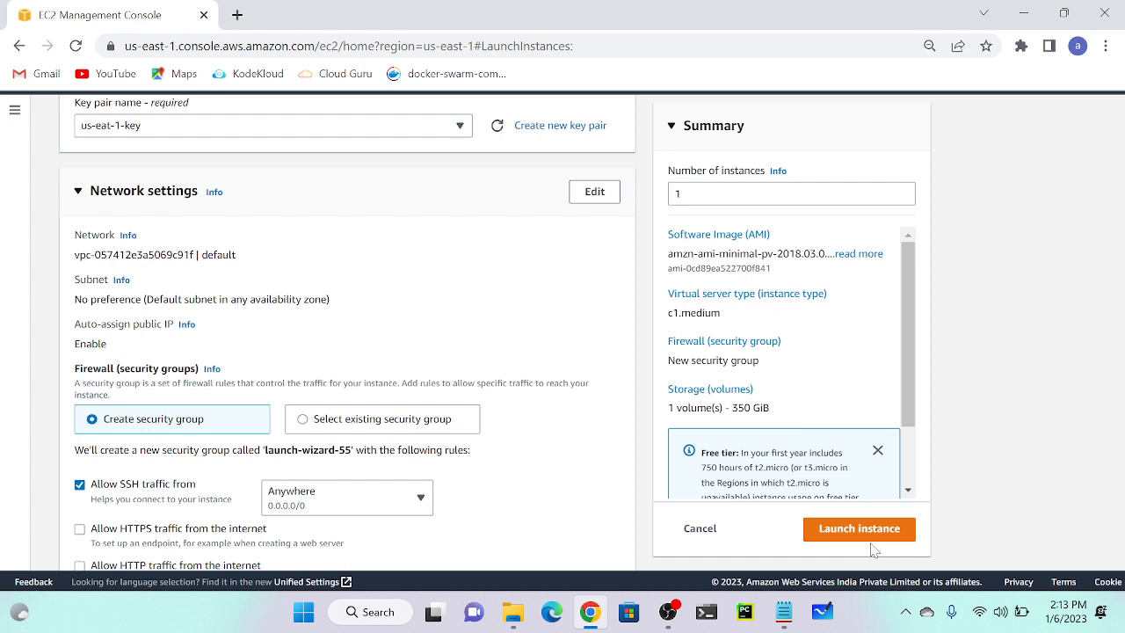
{"action": "left_click", "coordinate": [858, 528]}
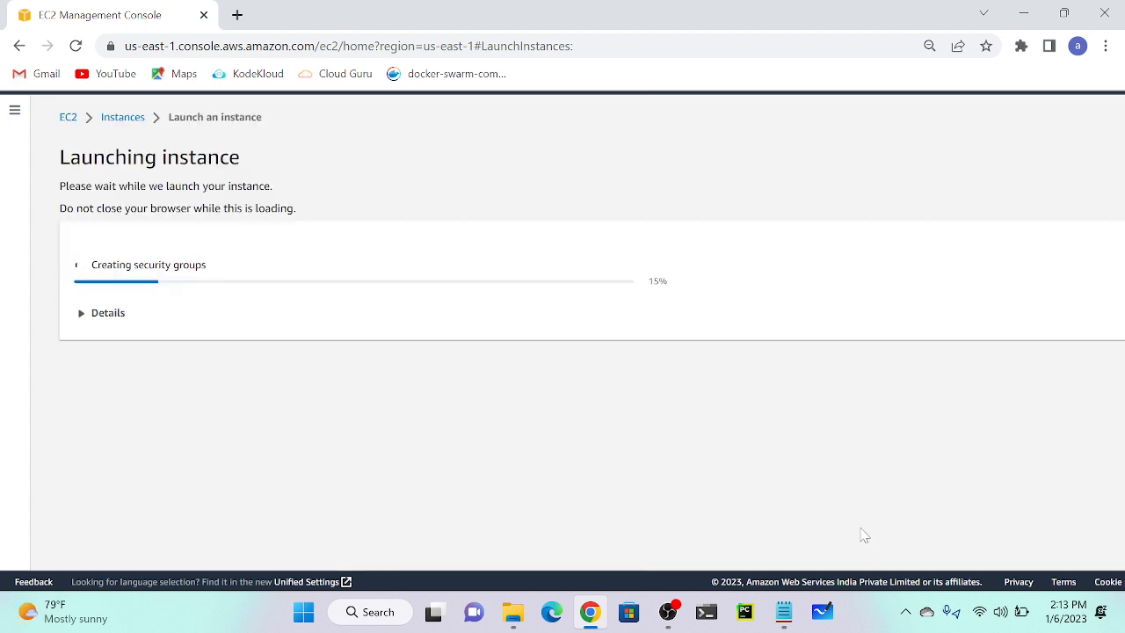
{"action": "mouse_move", "coordinate": [108, 323]}
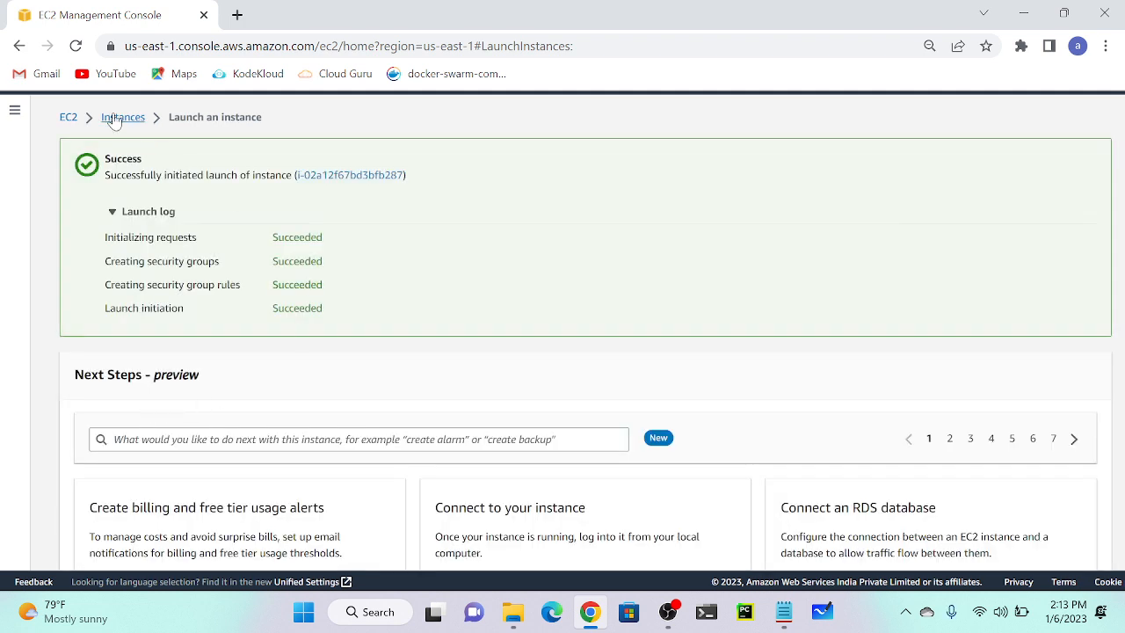
Select instnace-store and verify its Storage tab shows an instance-store root device, no block devices
{"action": "left_click", "coordinate": [122, 117]}
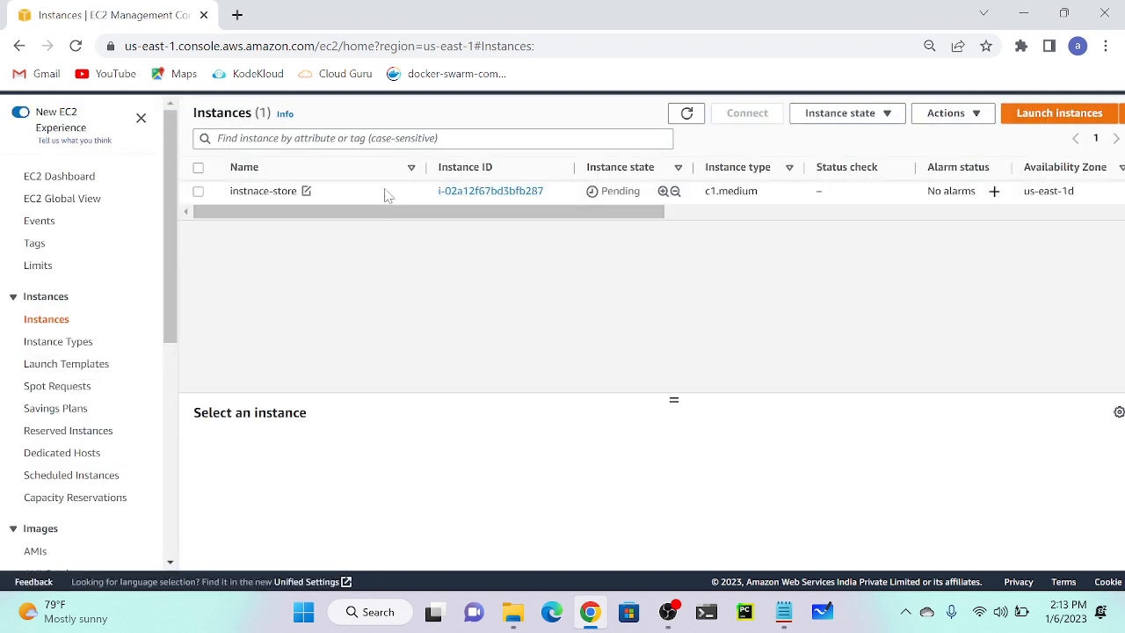
{"action": "left_click", "coordinate": [199, 190]}
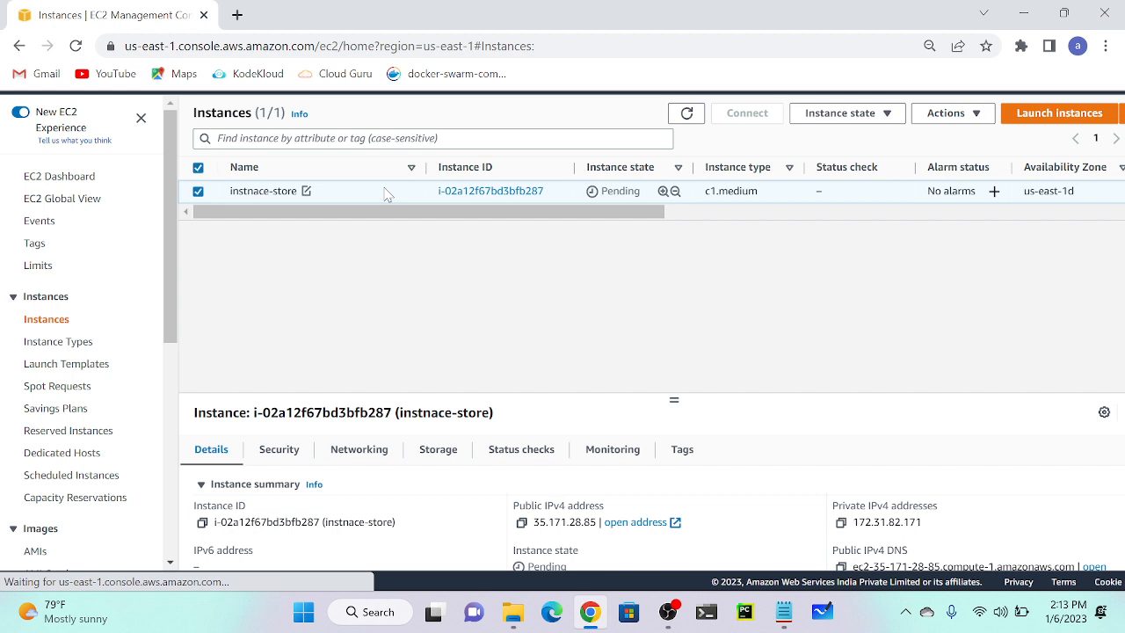
{"action": "mouse_move", "coordinate": [463, 333]}
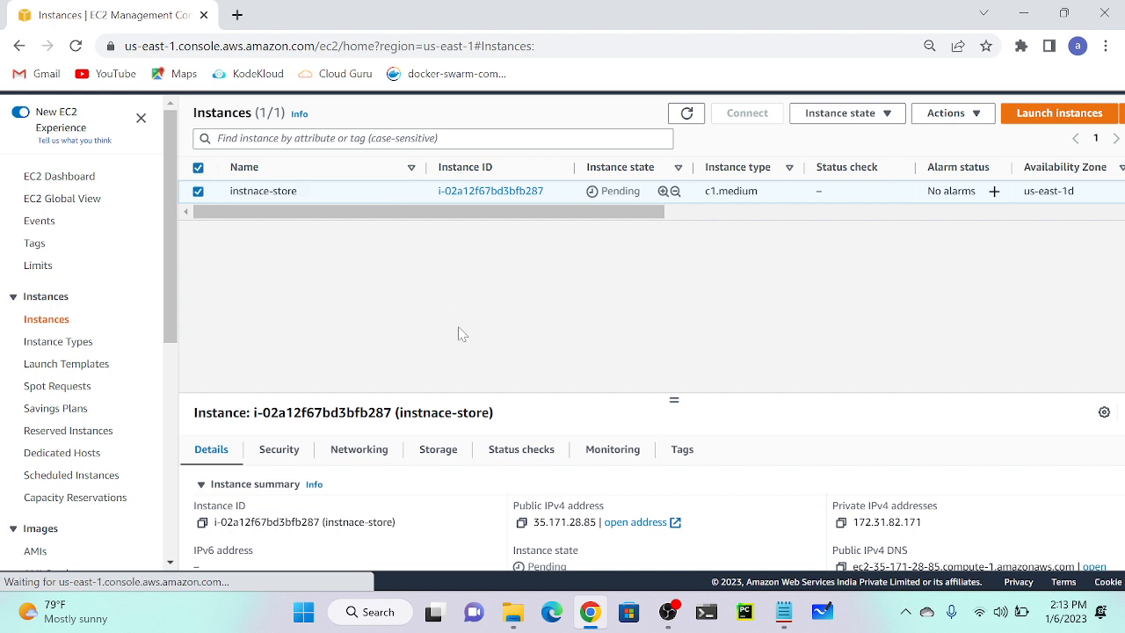
{"action": "left_click", "coordinate": [437, 449]}
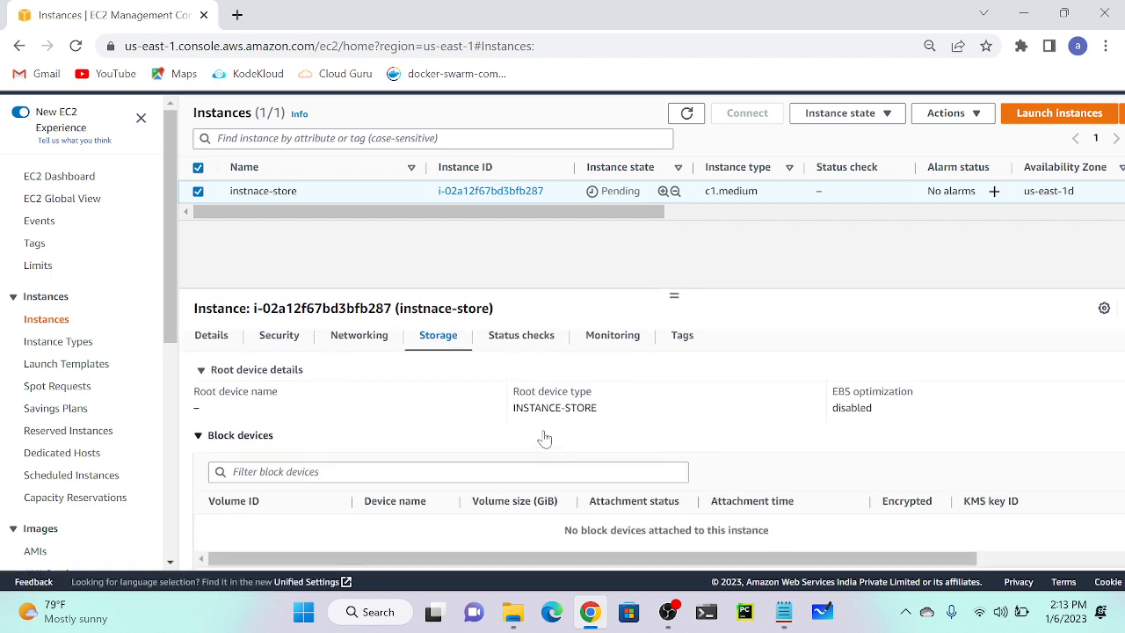
{"action": "scroll", "scroll_direction": "down", "scroll_amount": 3}
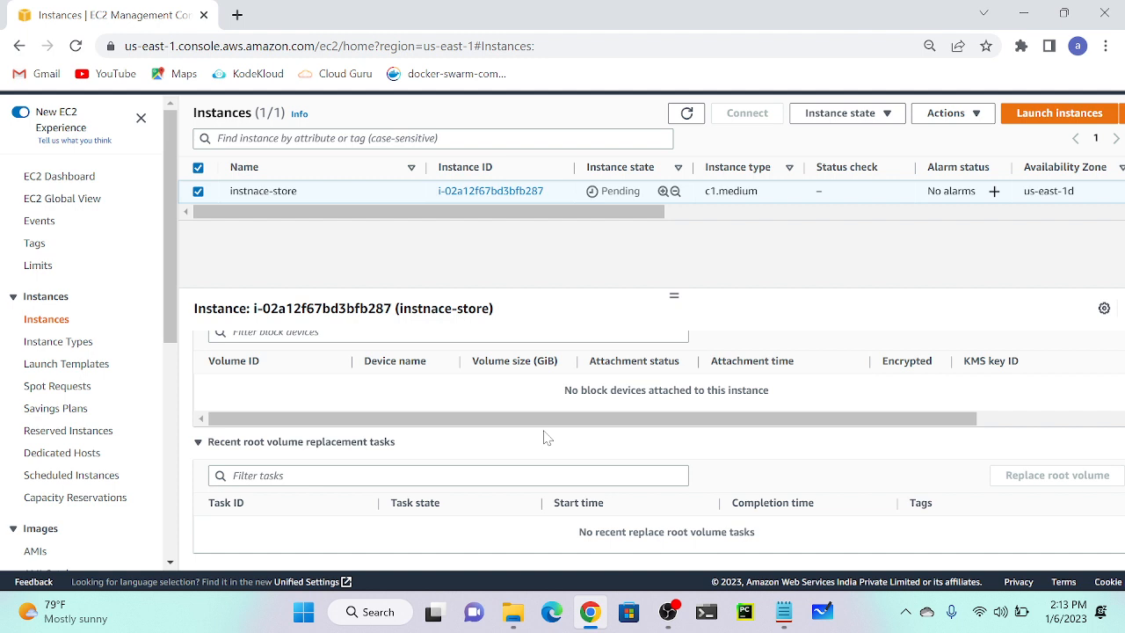
{"action": "mouse_move", "coordinate": [658, 405]}
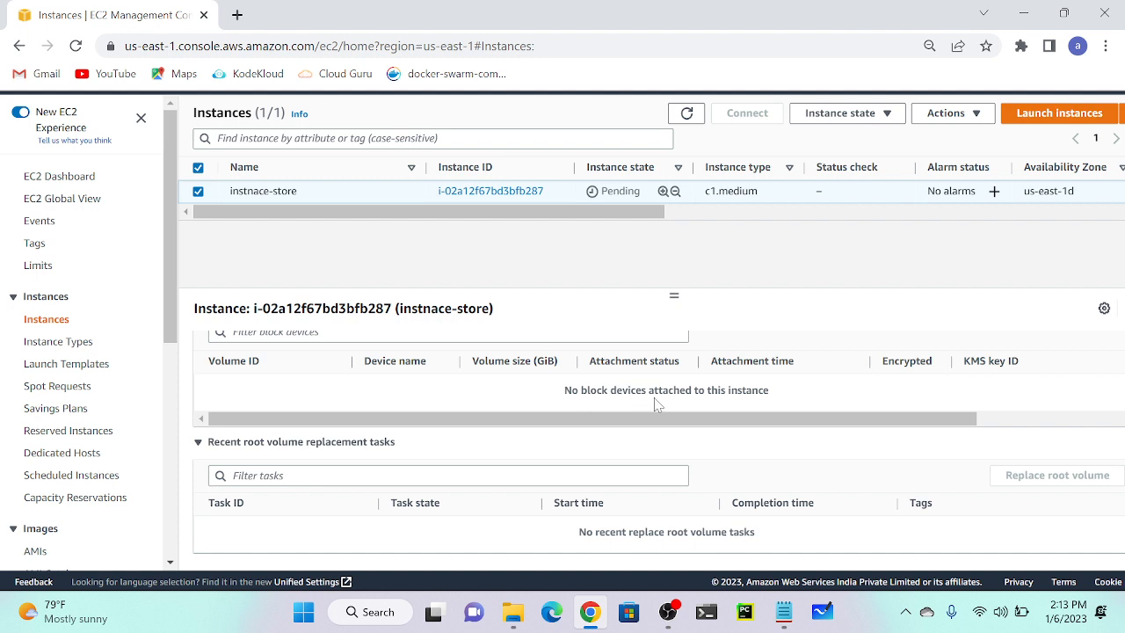
{"action": "left_click", "coordinate": [438, 345]}
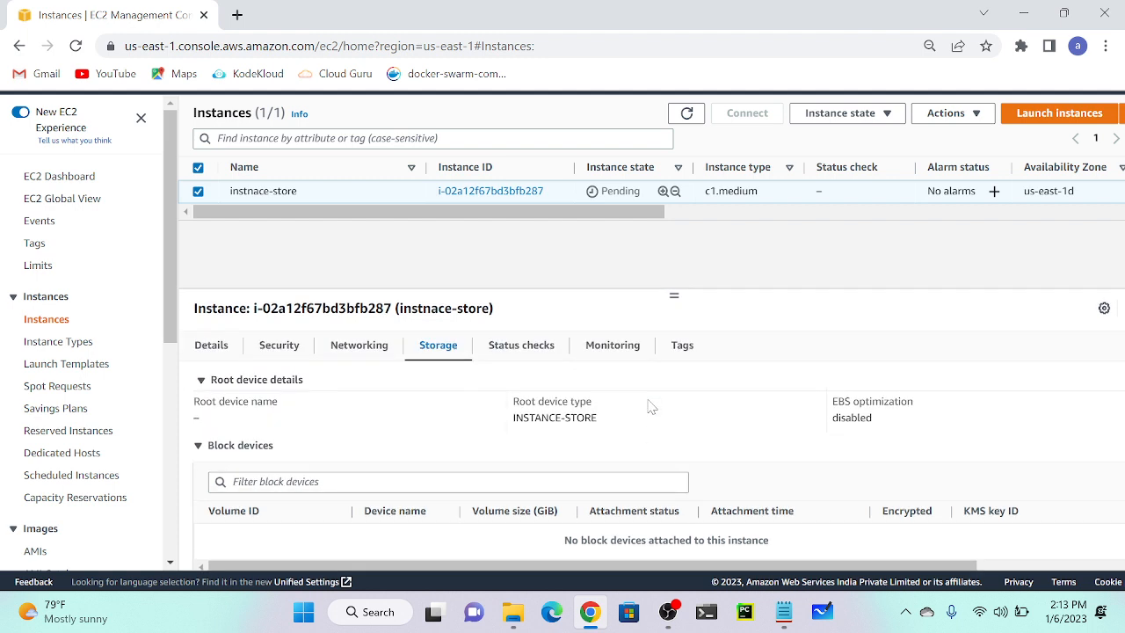
{"action": "left_click", "coordinate": [685, 114]}
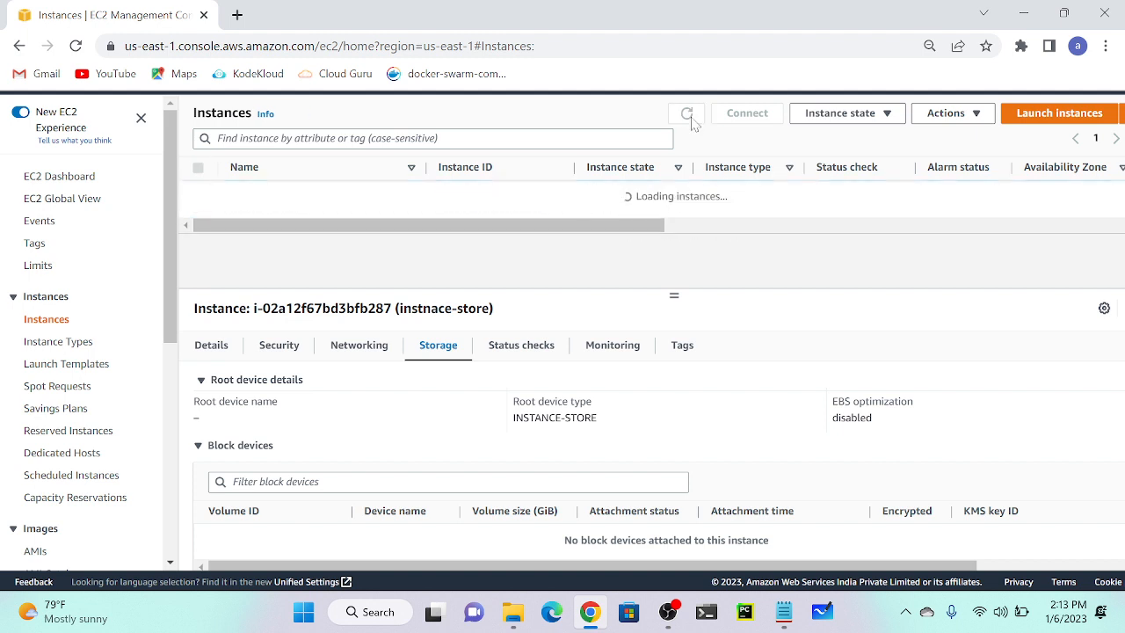
Refresh the instance list repeatedly until instnace-store changes from Pending to Running
{"action": "left_click", "coordinate": [686, 113]}
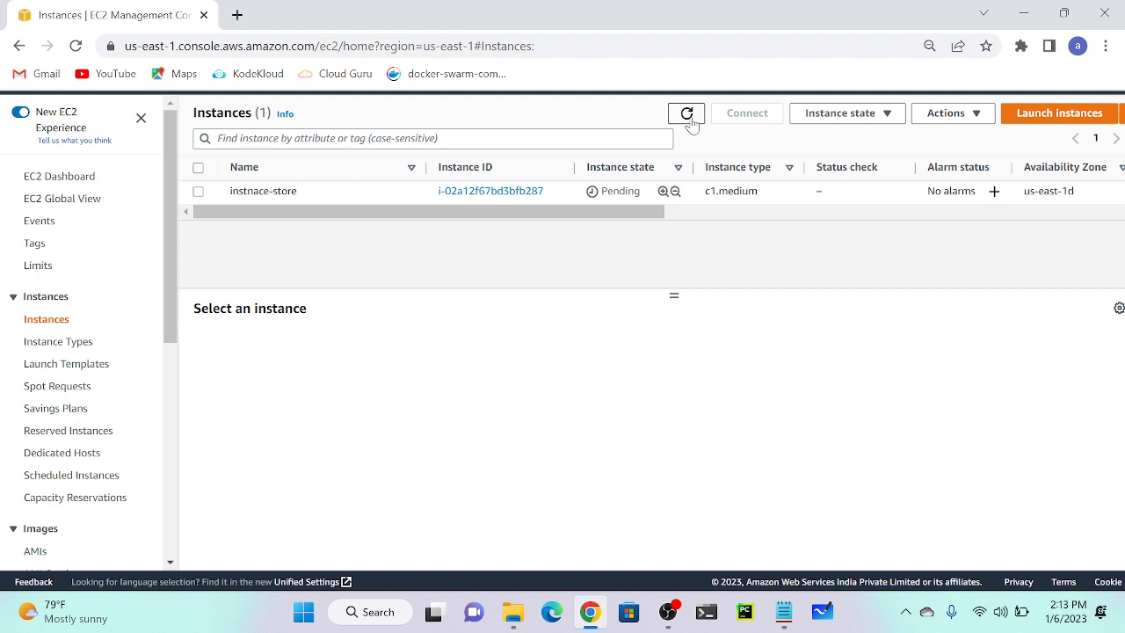
{"action": "left_click", "coordinate": [685, 113]}
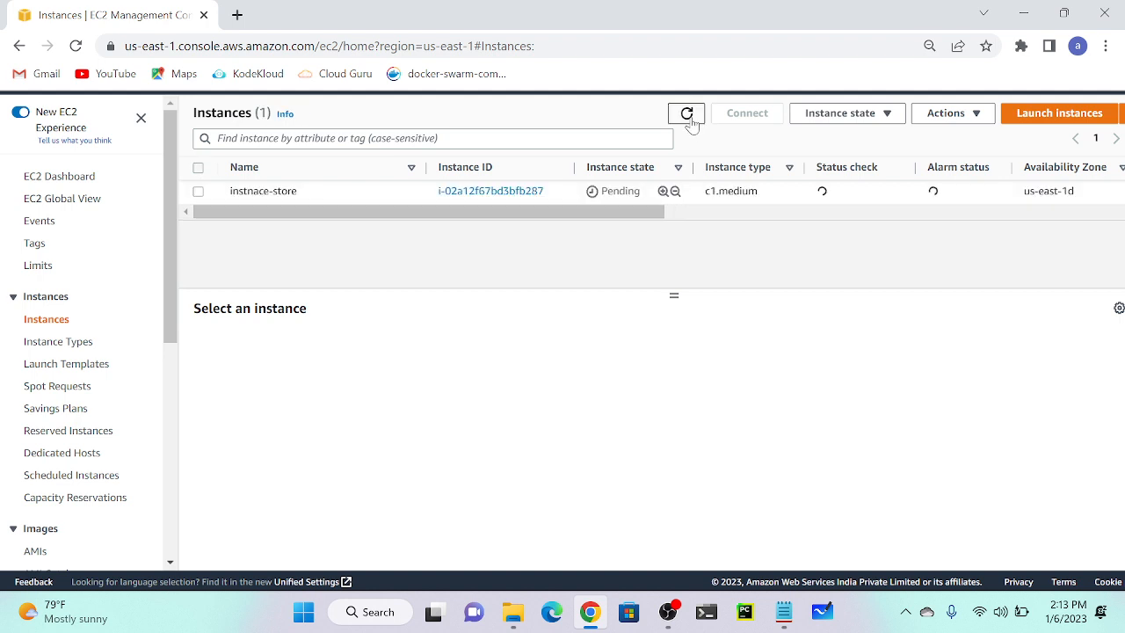
{"action": "left_click", "coordinate": [687, 112]}
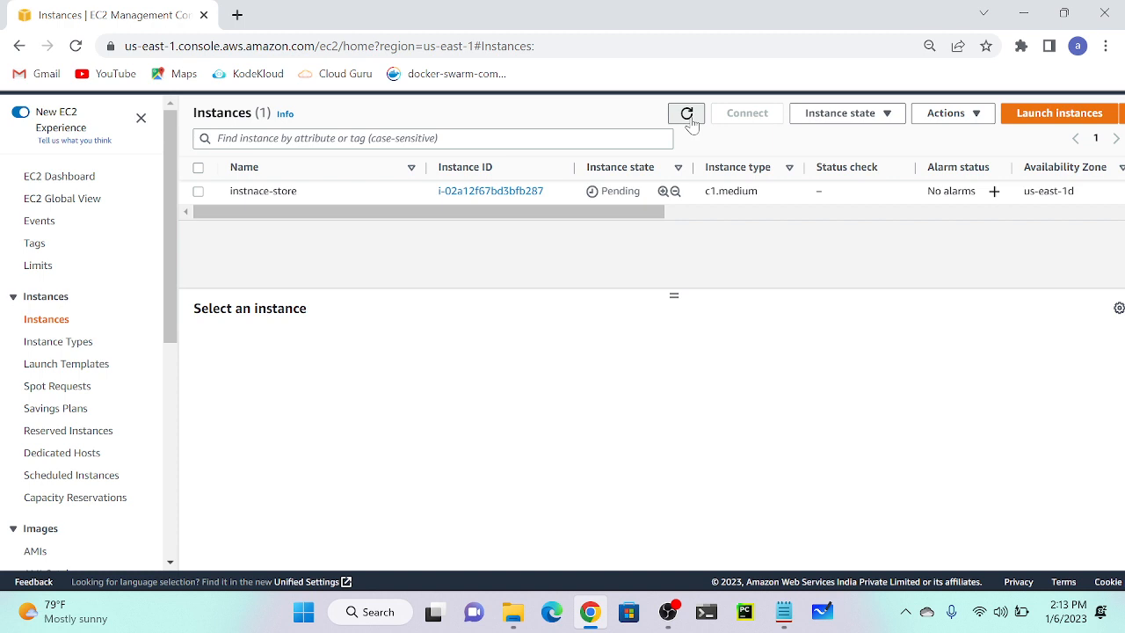
{"action": "left_click", "coordinate": [686, 113]}
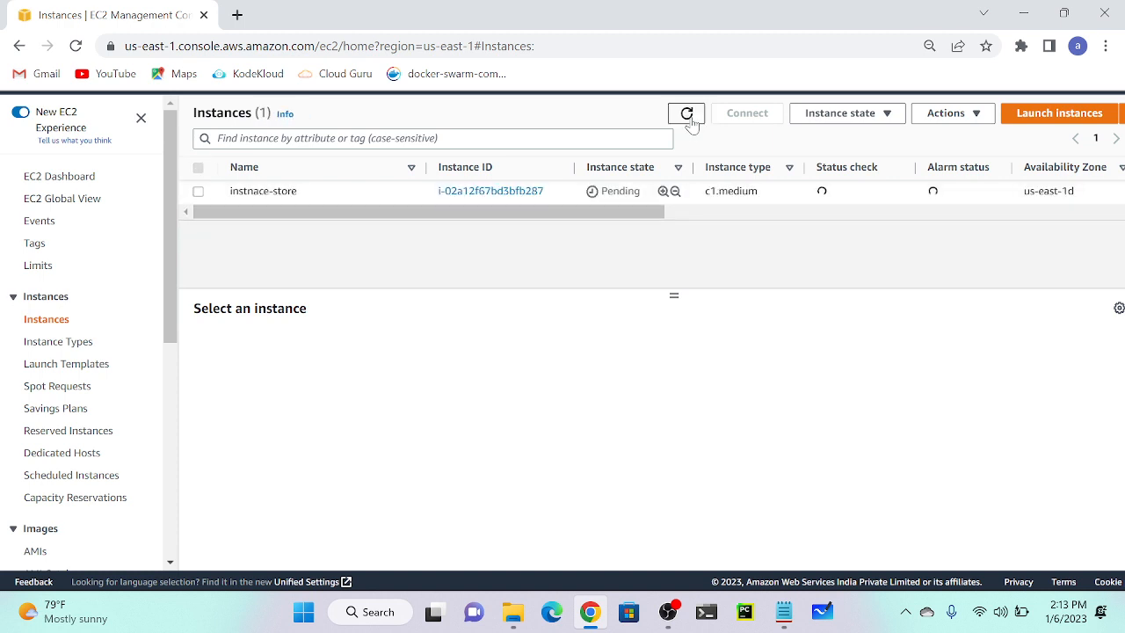
{"action": "left_click", "coordinate": [686, 113]}
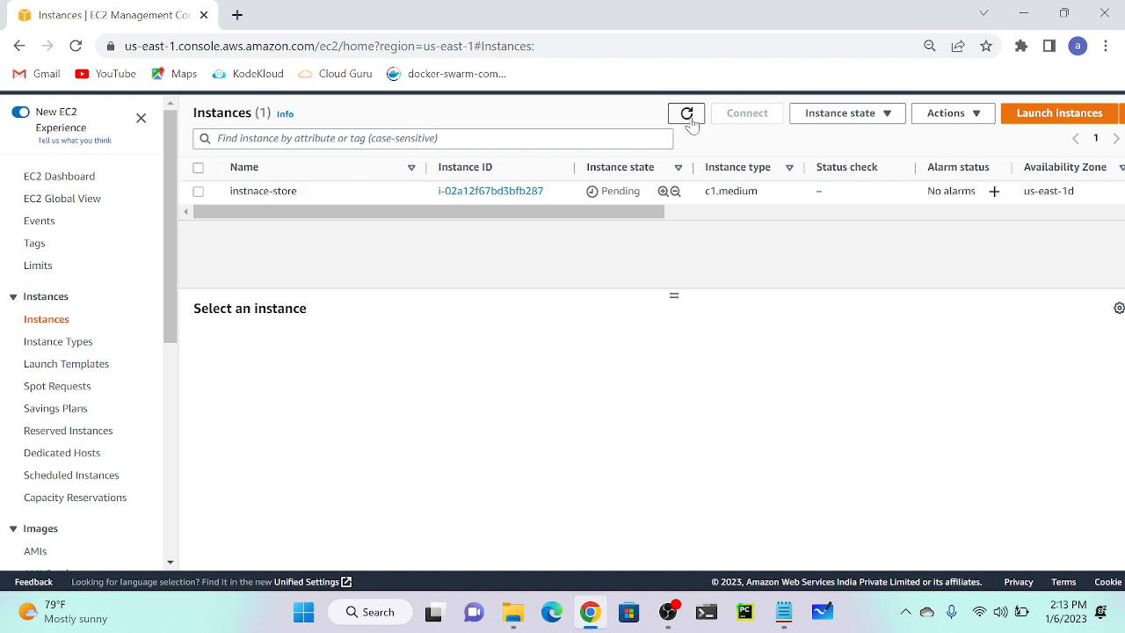
{"action": "left_click", "coordinate": [686, 113]}
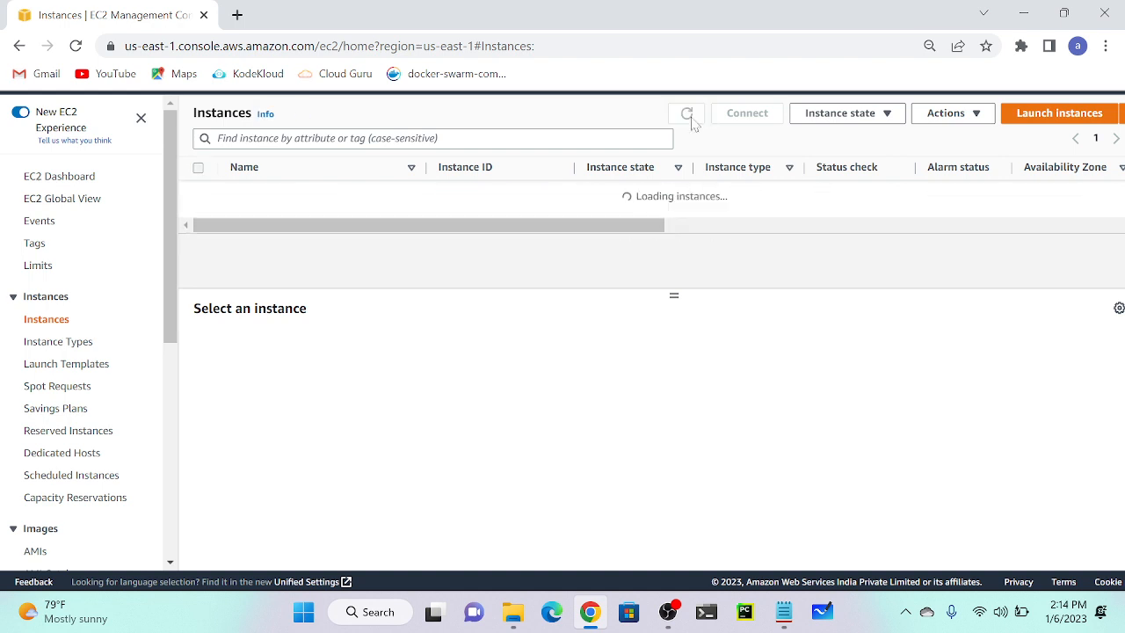
{"action": "left_click", "coordinate": [686, 113]}
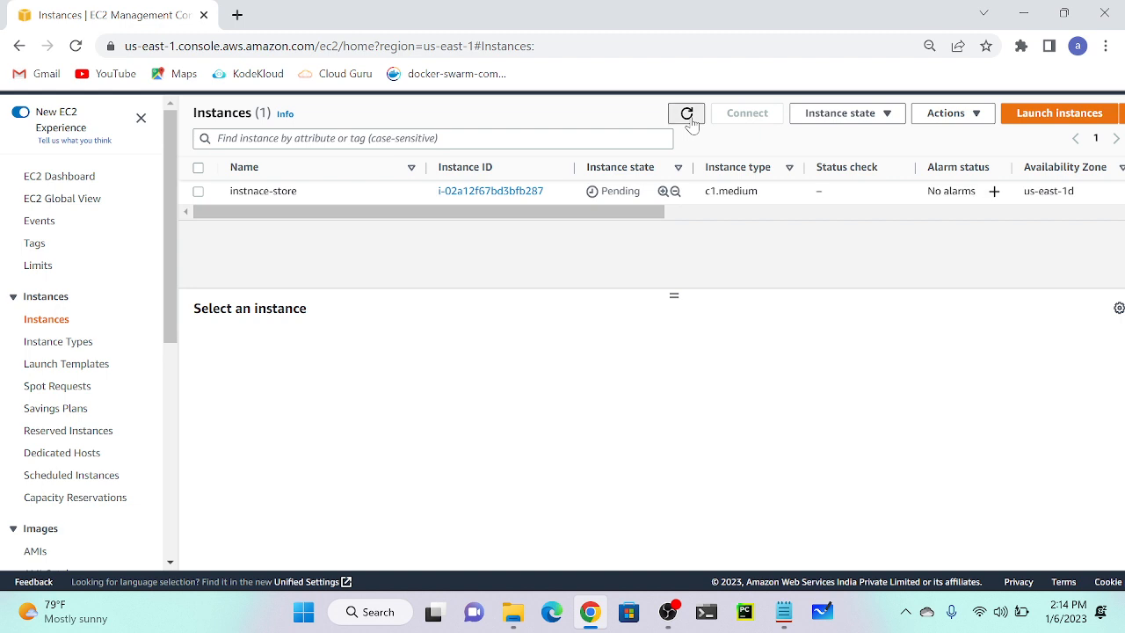
{"action": "left_click", "coordinate": [686, 112]}
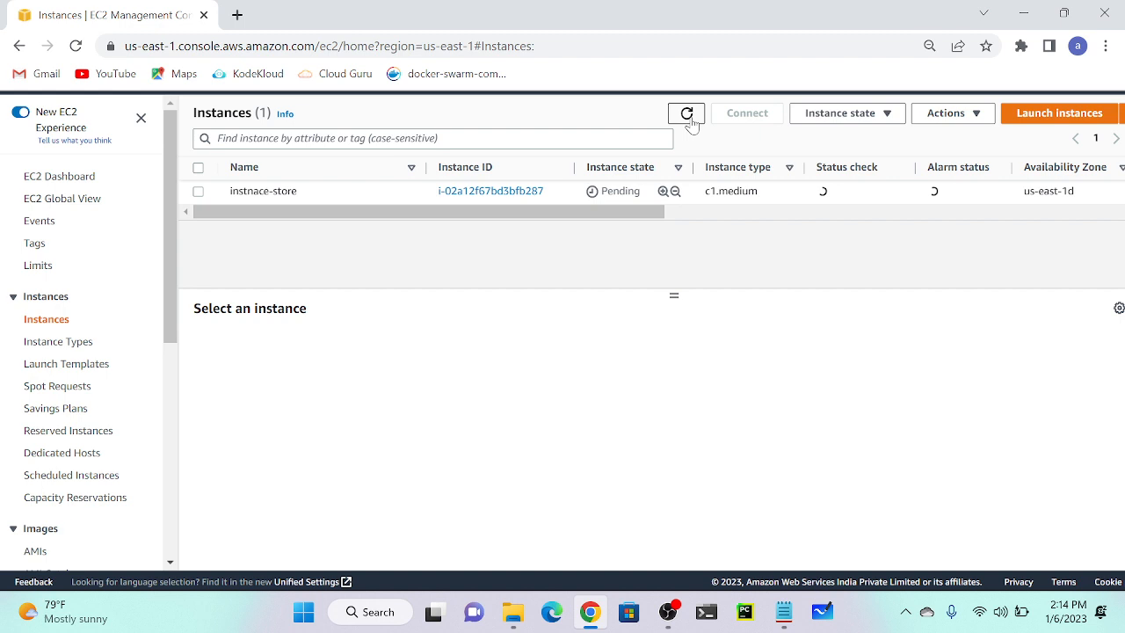
{"action": "left_click", "coordinate": [686, 112]}
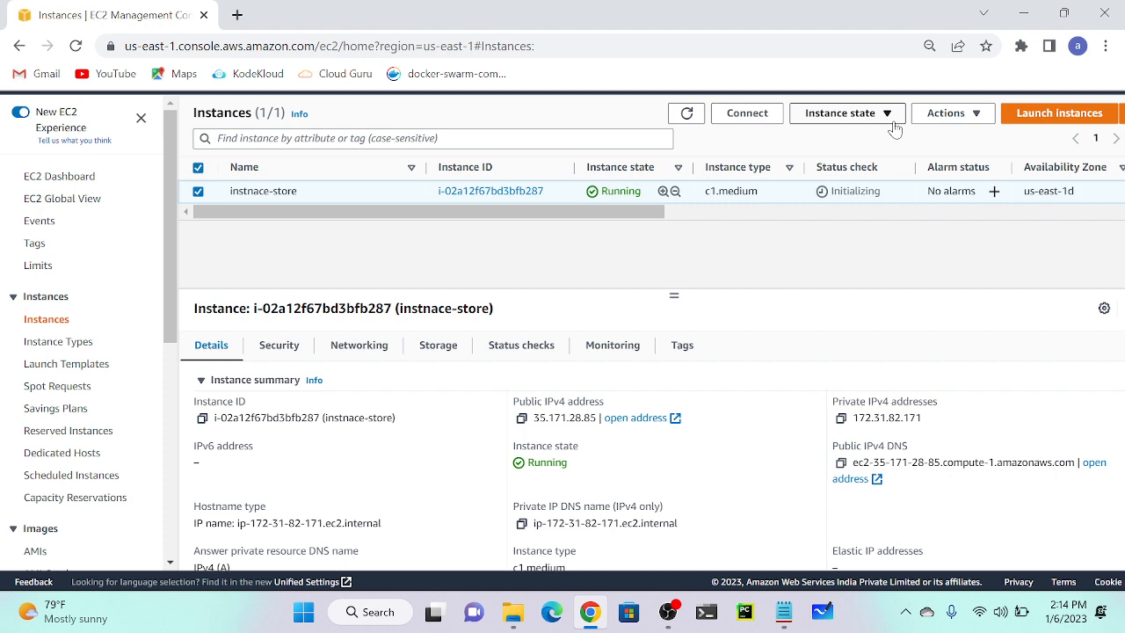
Attempt to stop instnace-store and see the error that instance-store roots cannot stop
{"action": "left_click", "coordinate": [846, 112]}
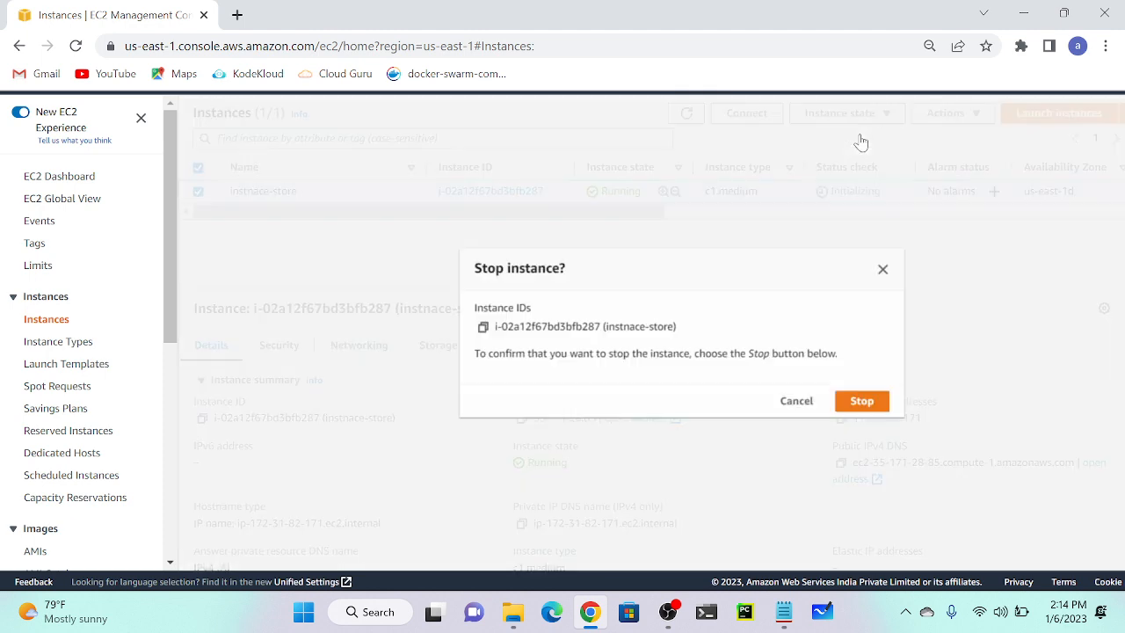
{"action": "left_click", "coordinate": [796, 400]}
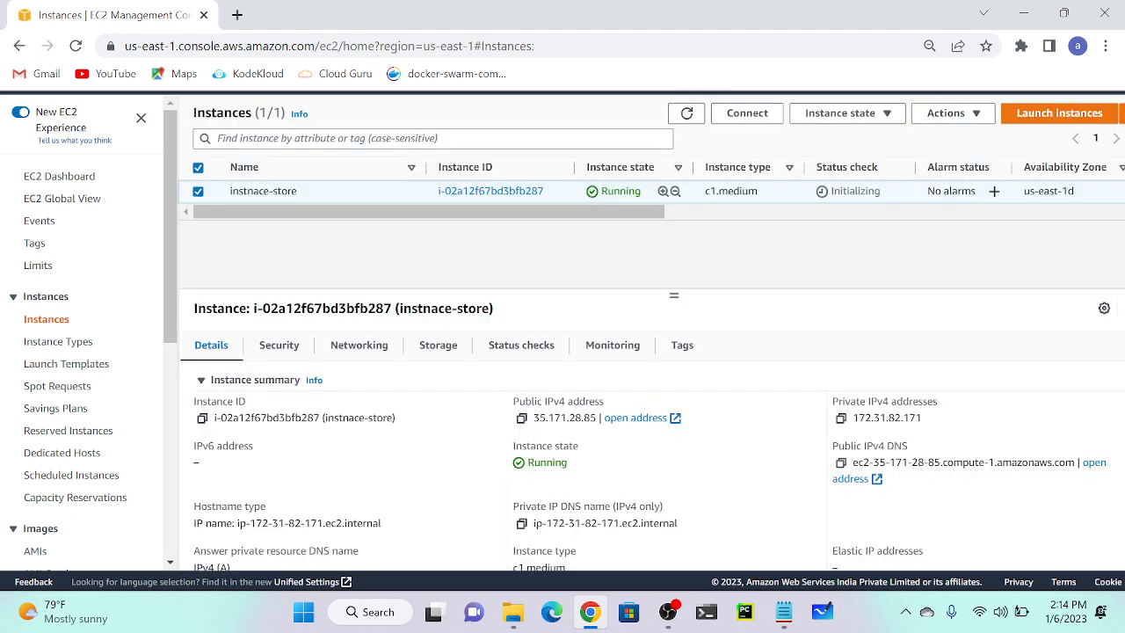
{"action": "left_click", "coordinate": [845, 112]}
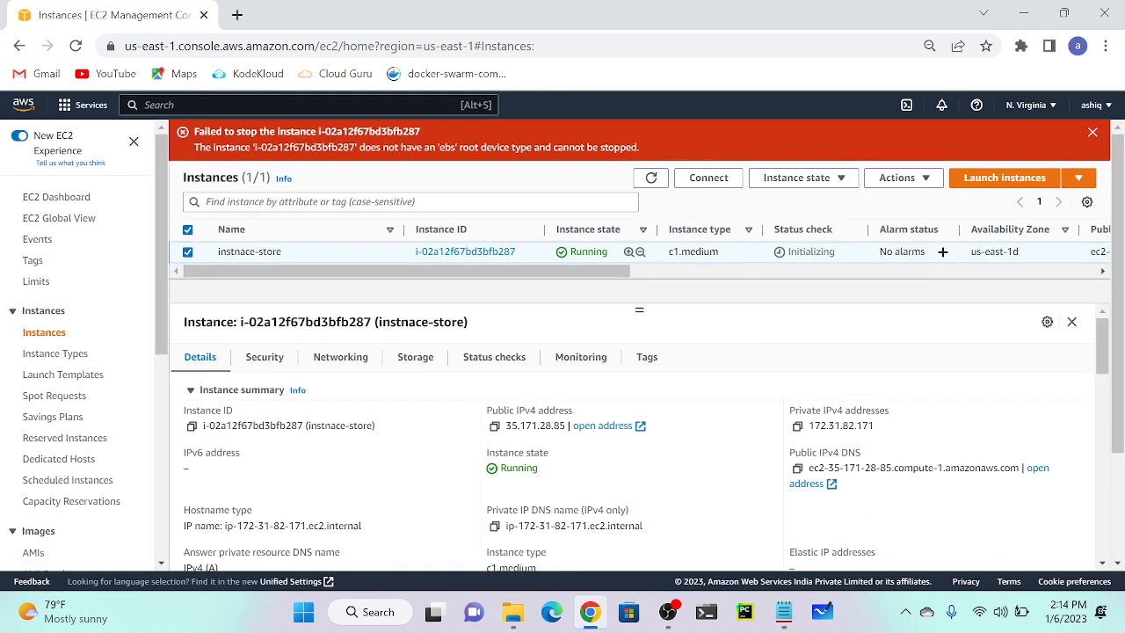
{"action": "mouse_move", "coordinate": [808, 145]}
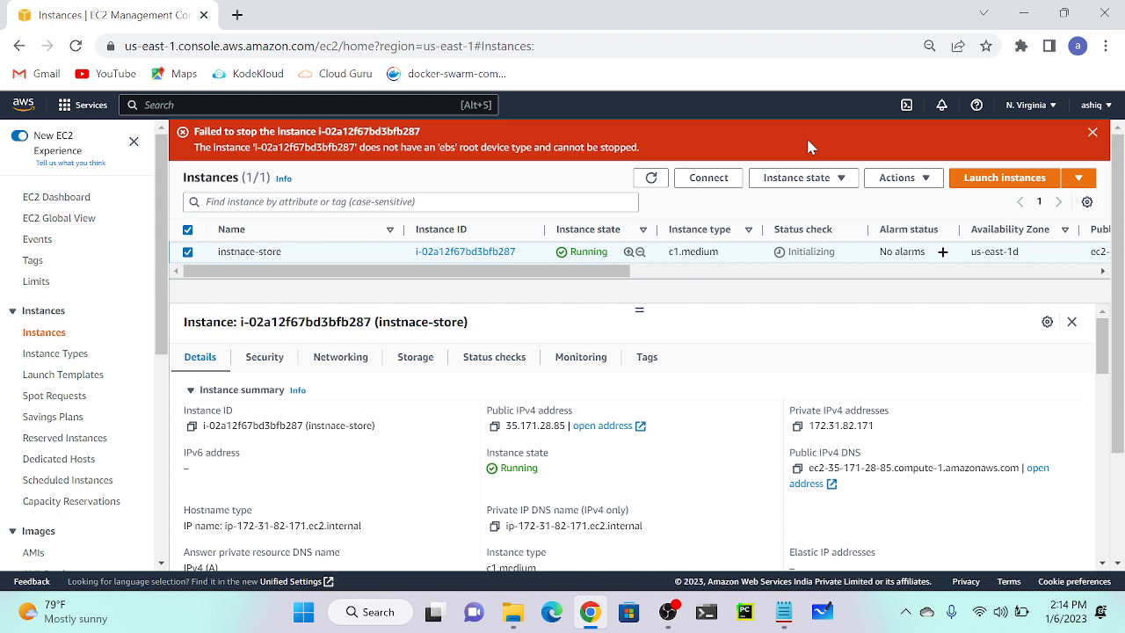
{"action": "left_click", "coordinate": [801, 177]}
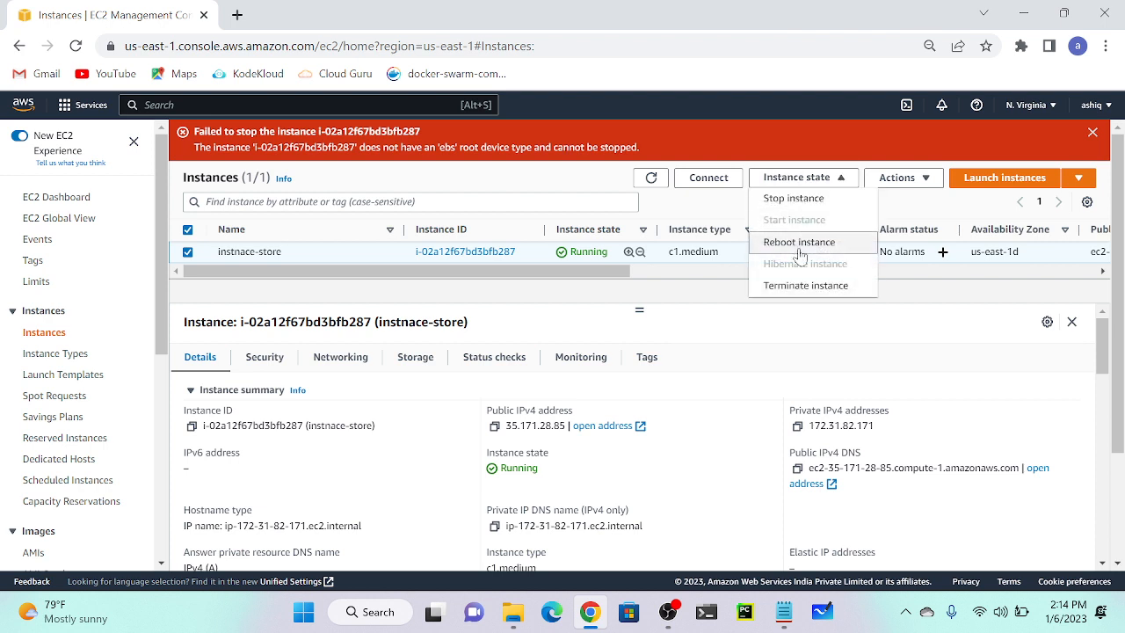
Terminate instnace-store from the Instance state menu and confirm in the dialog
{"action": "left_click", "coordinate": [799, 241]}
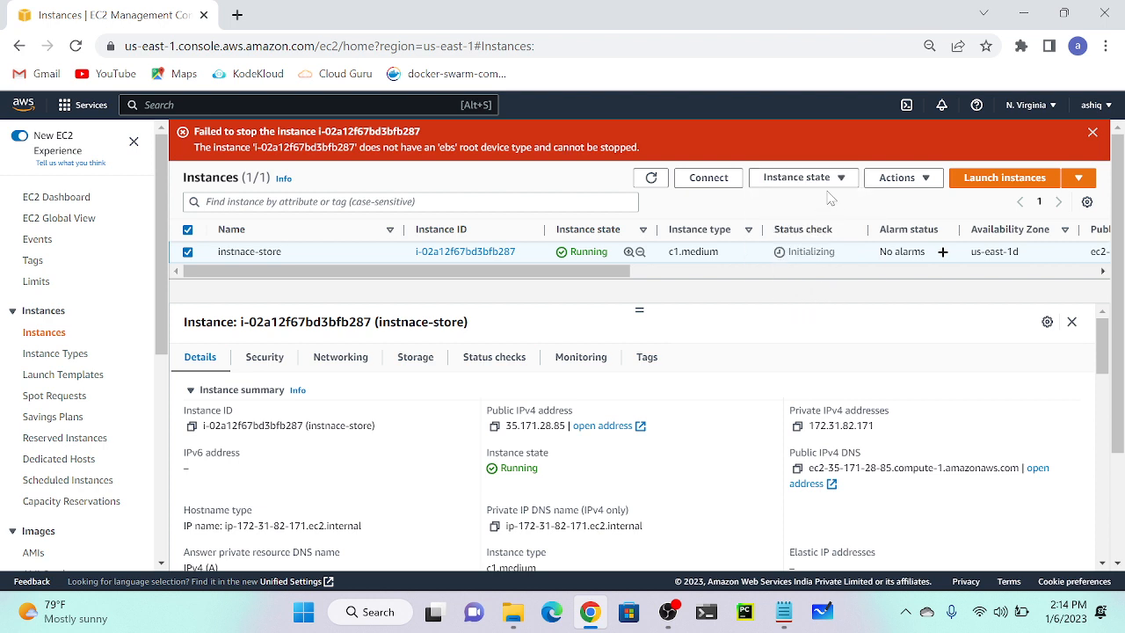
{"action": "left_click", "coordinate": [802, 176]}
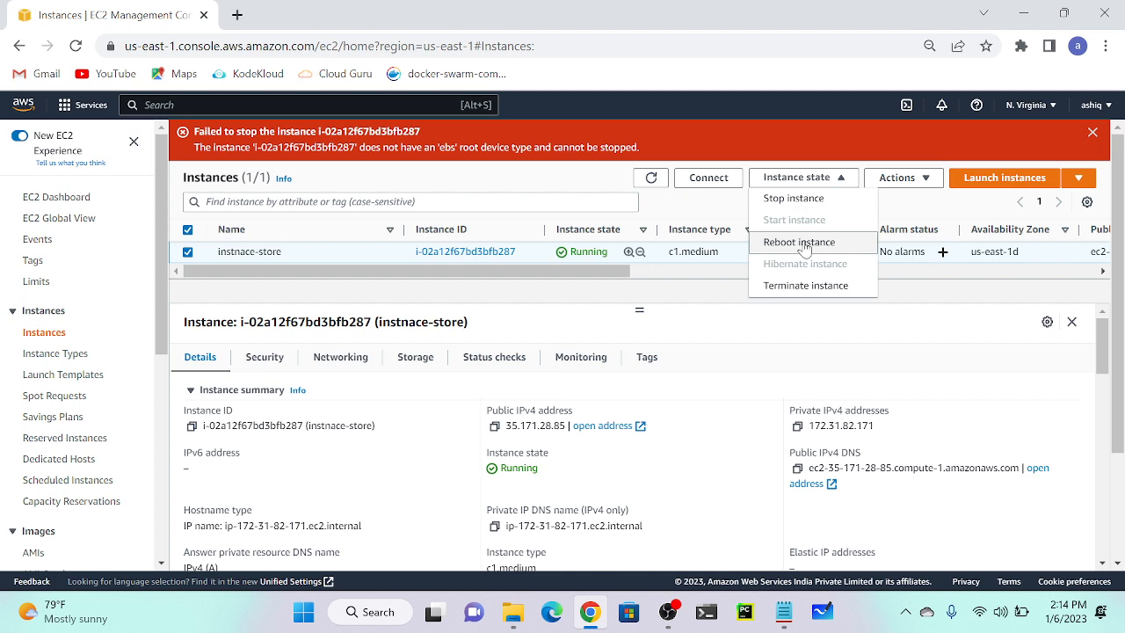
{"action": "mouse_move", "coordinate": [803, 219]}
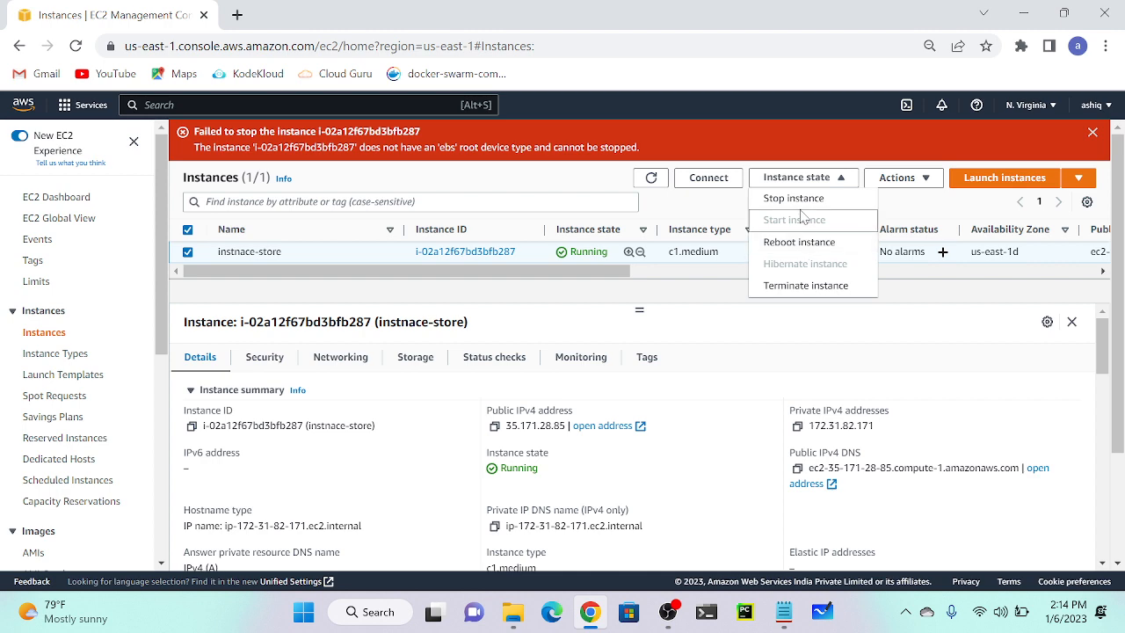
{"action": "left_click", "coordinate": [805, 285]}
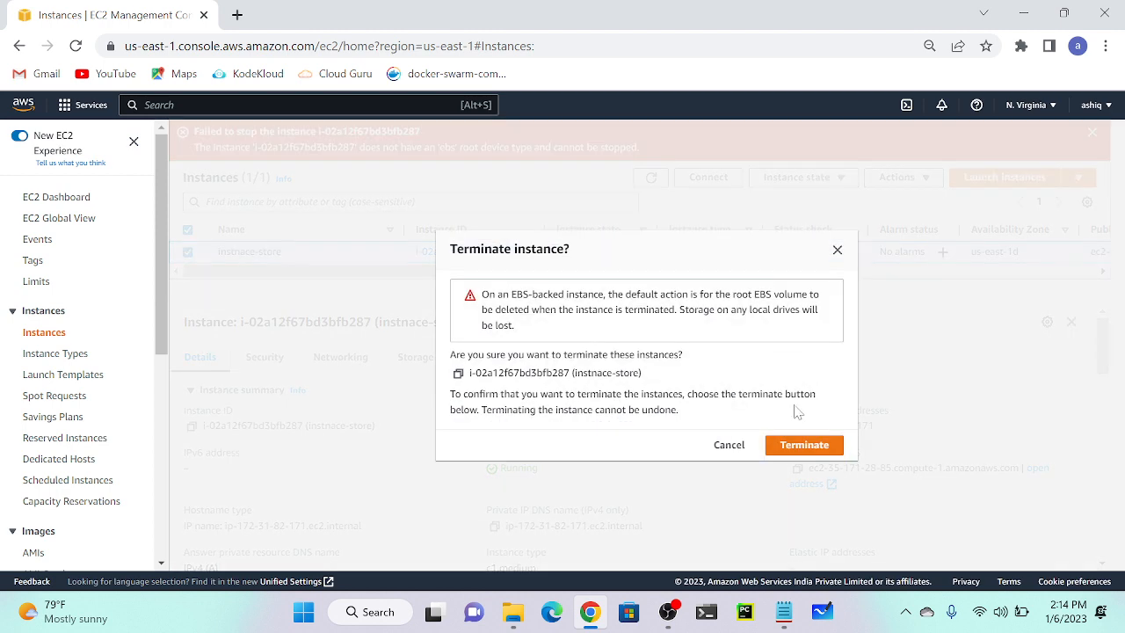
{"action": "left_click", "coordinate": [802, 444]}
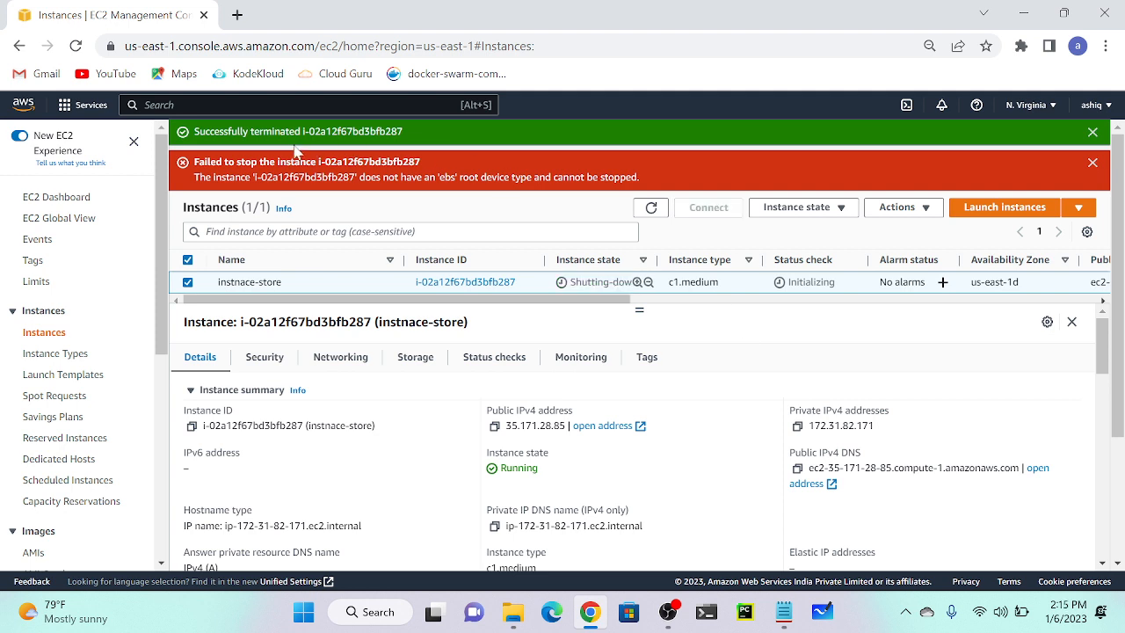